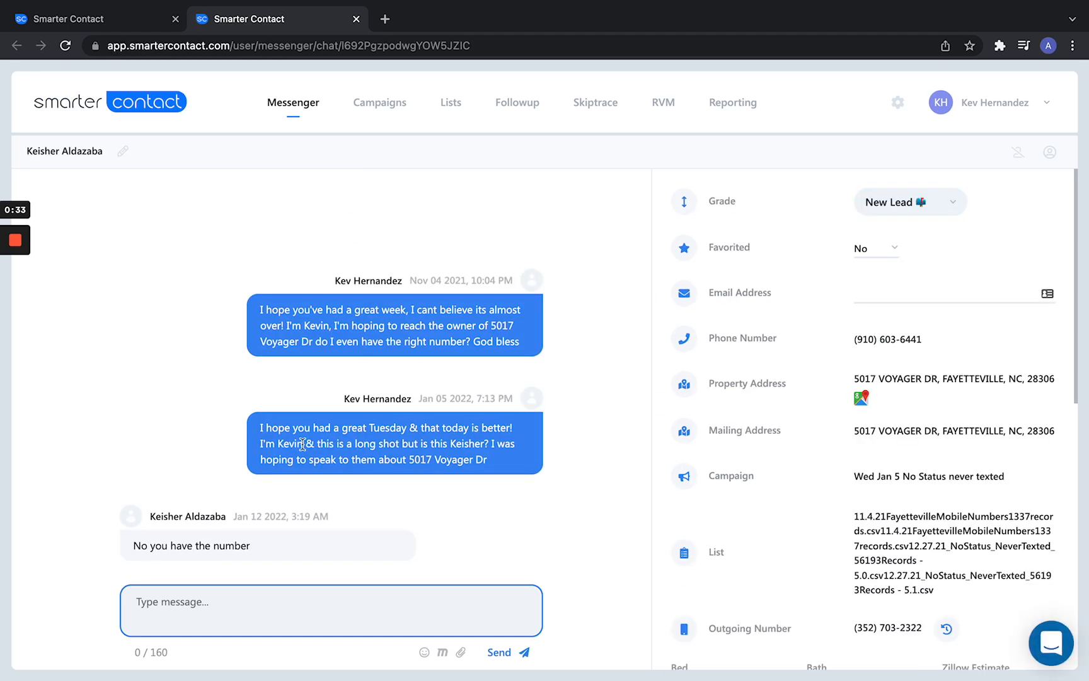
mouse_move(292, 522)
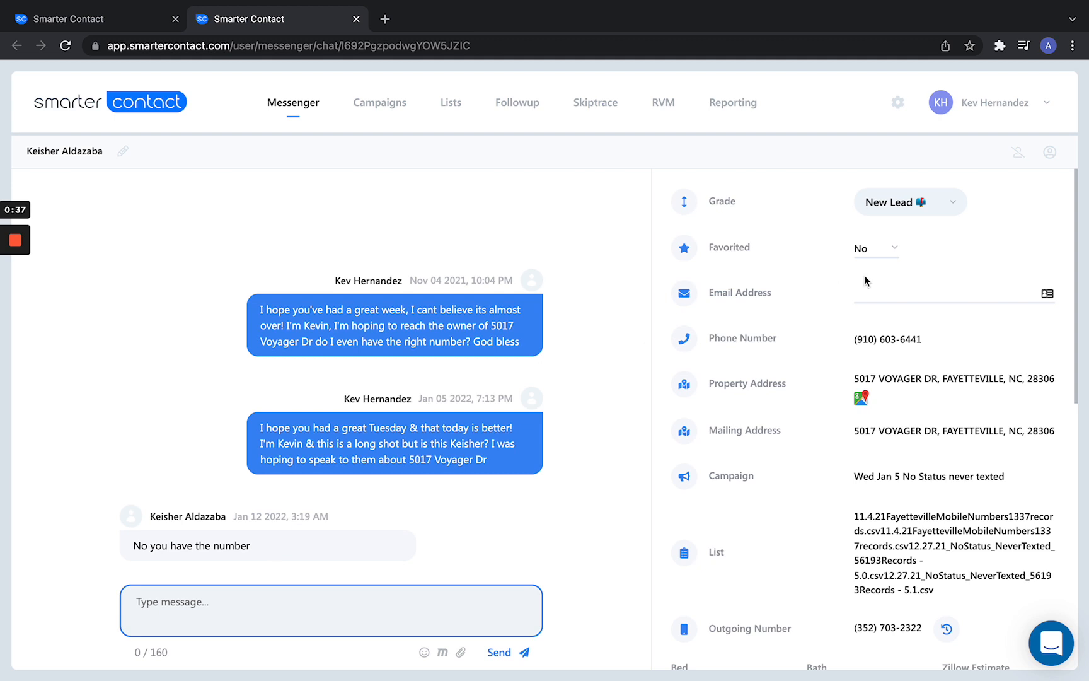
Review a contact's available grade options in the inbox without changing the grade.
click(910, 202)
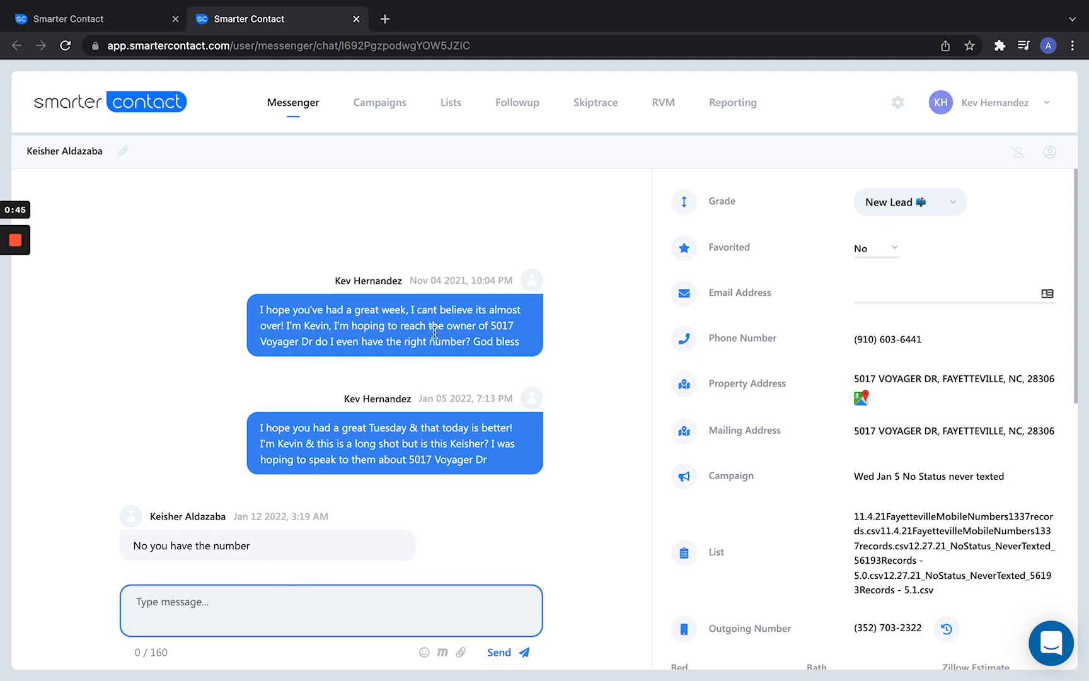
mouse_move(377, 397)
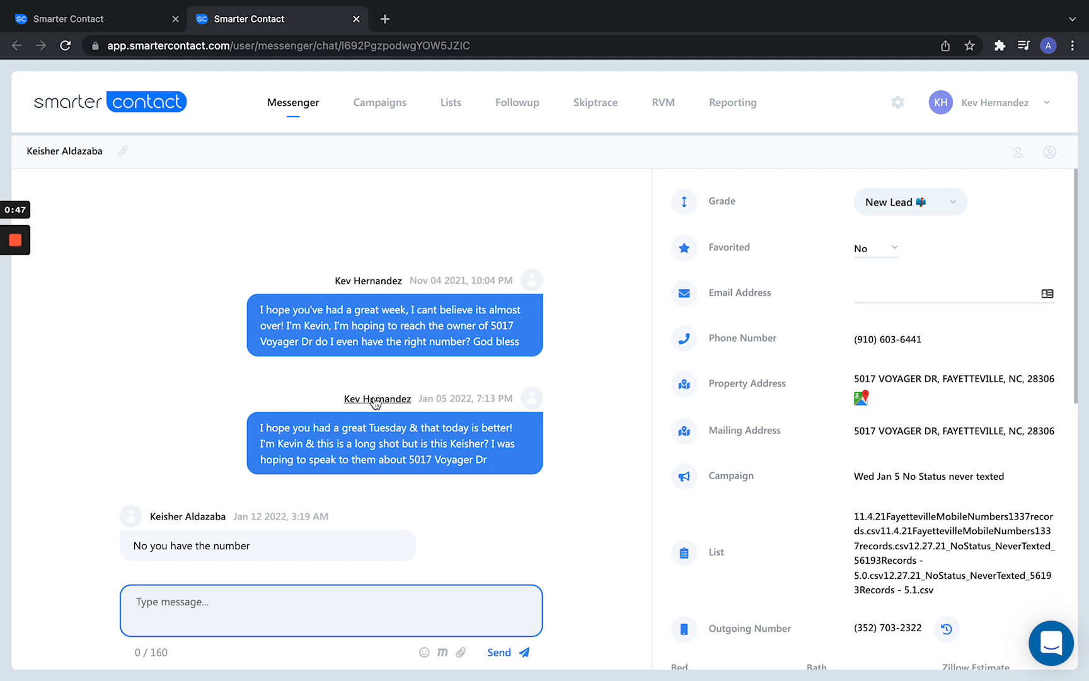
mouse_move(960, 155)
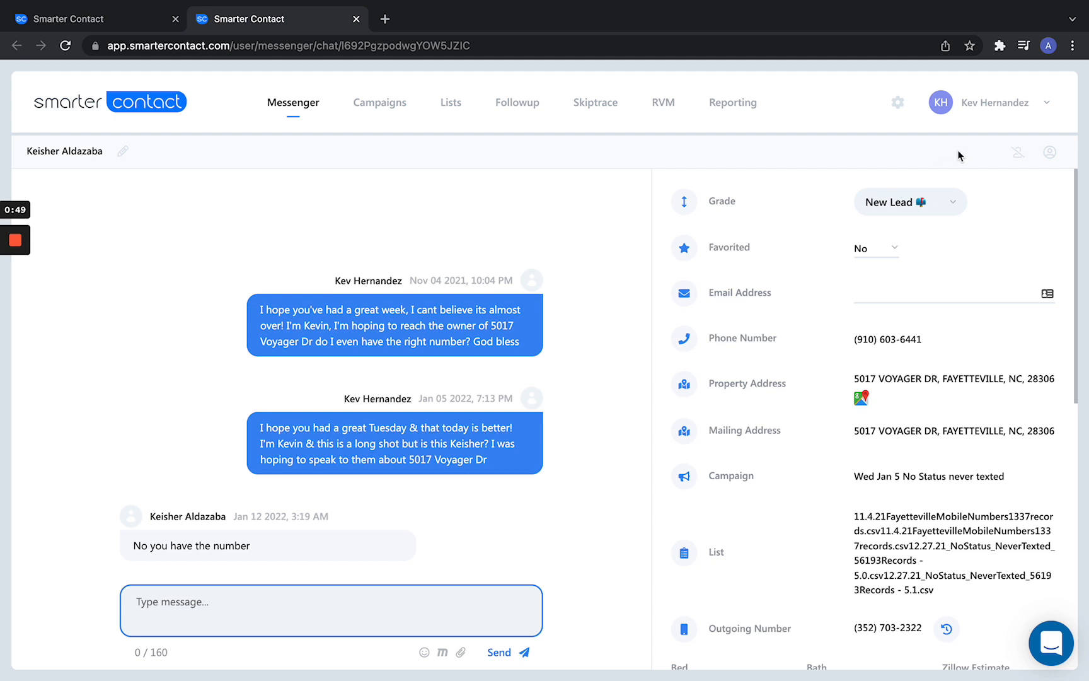
click(910, 202)
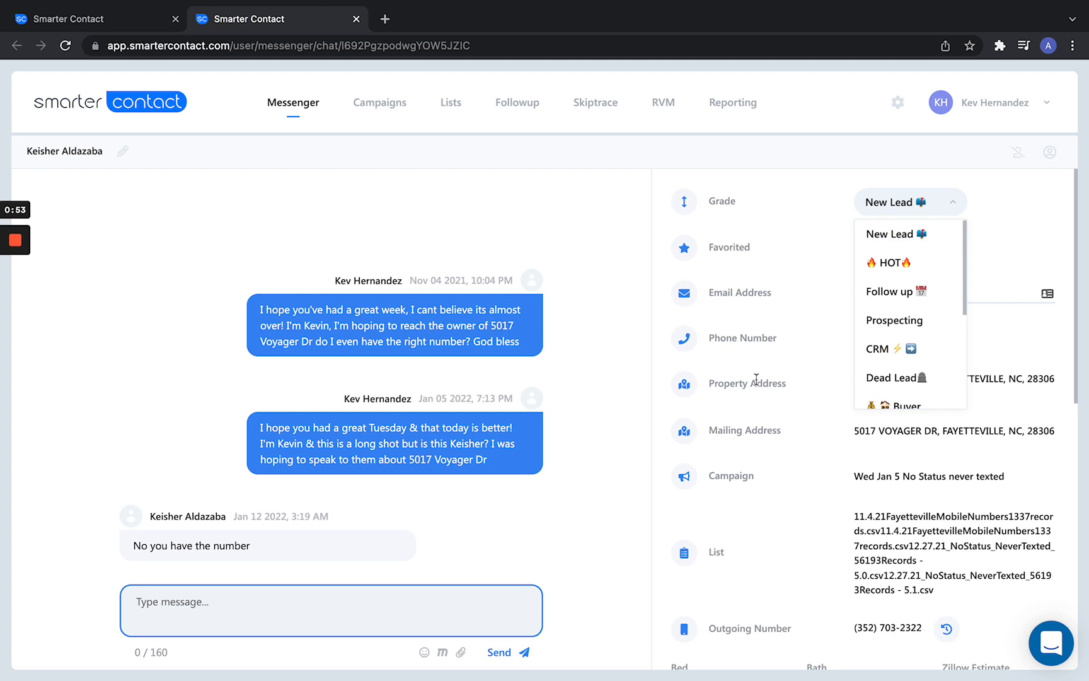
click(911, 202)
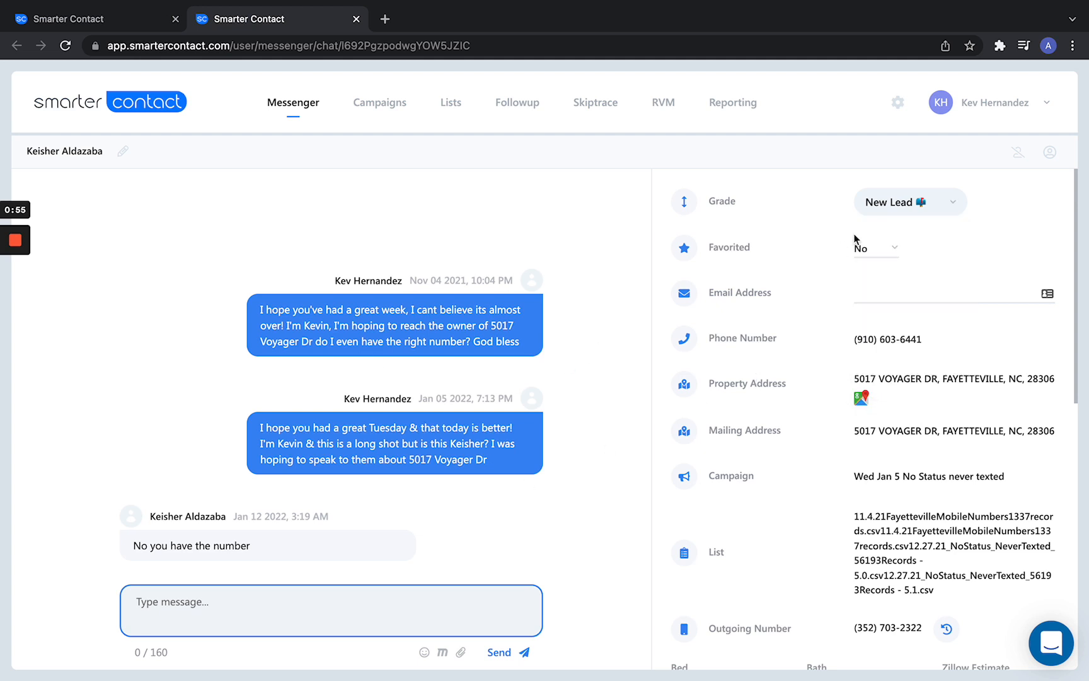
click(911, 201)
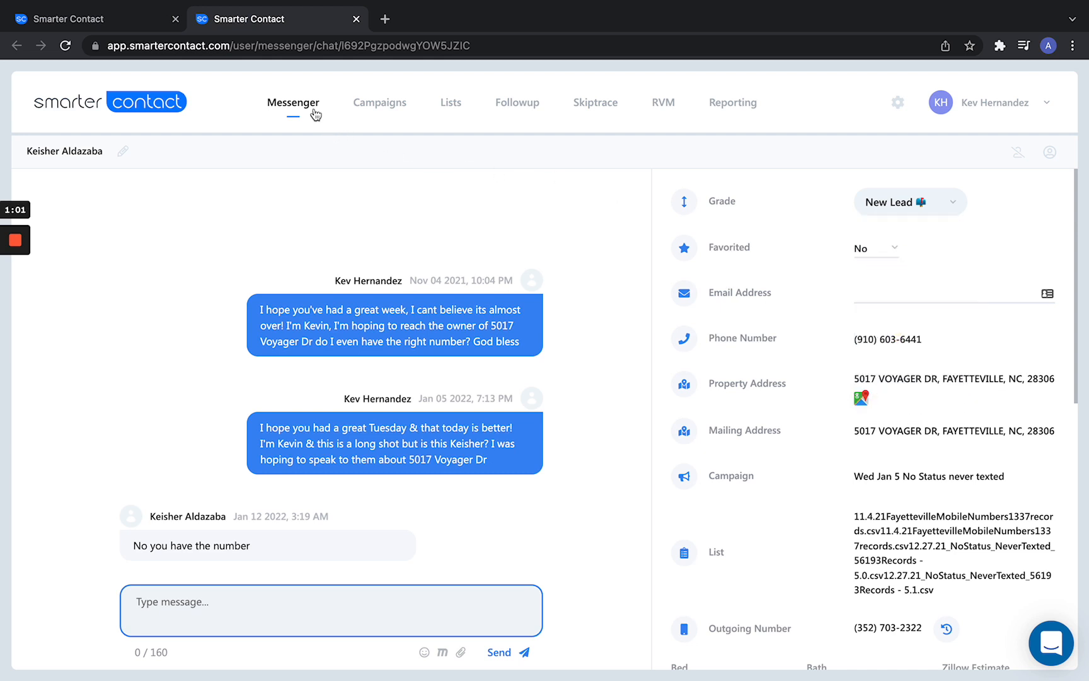
In general settings, set Edit Grade Settings to Yes, keeping New Lead as the default grade.
click(292, 102)
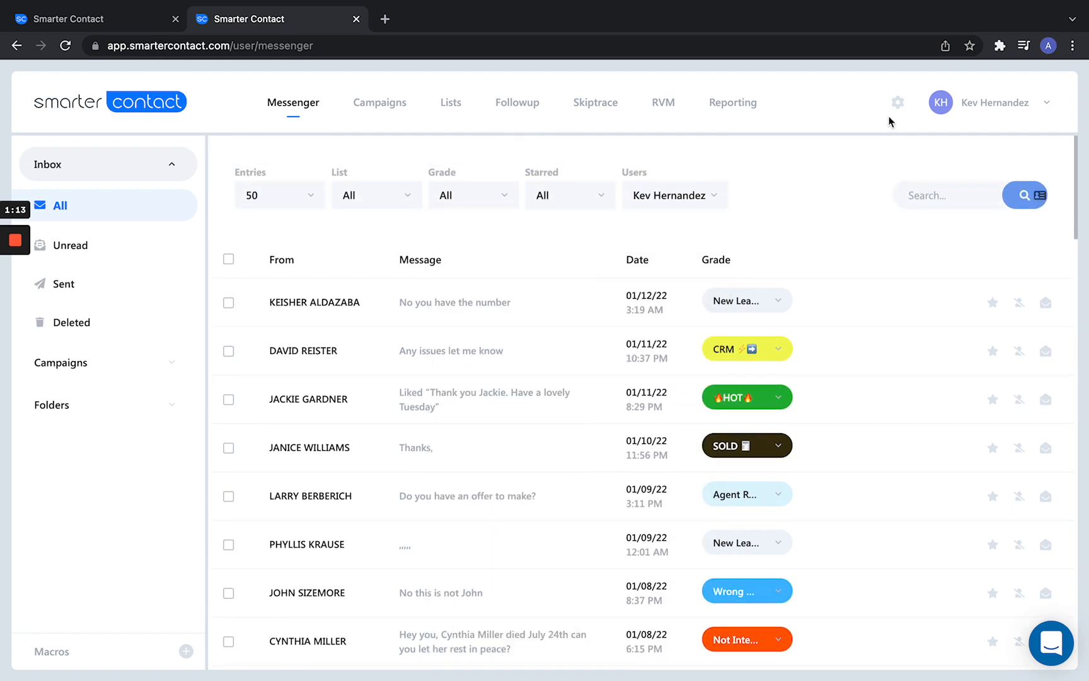
click(897, 102)
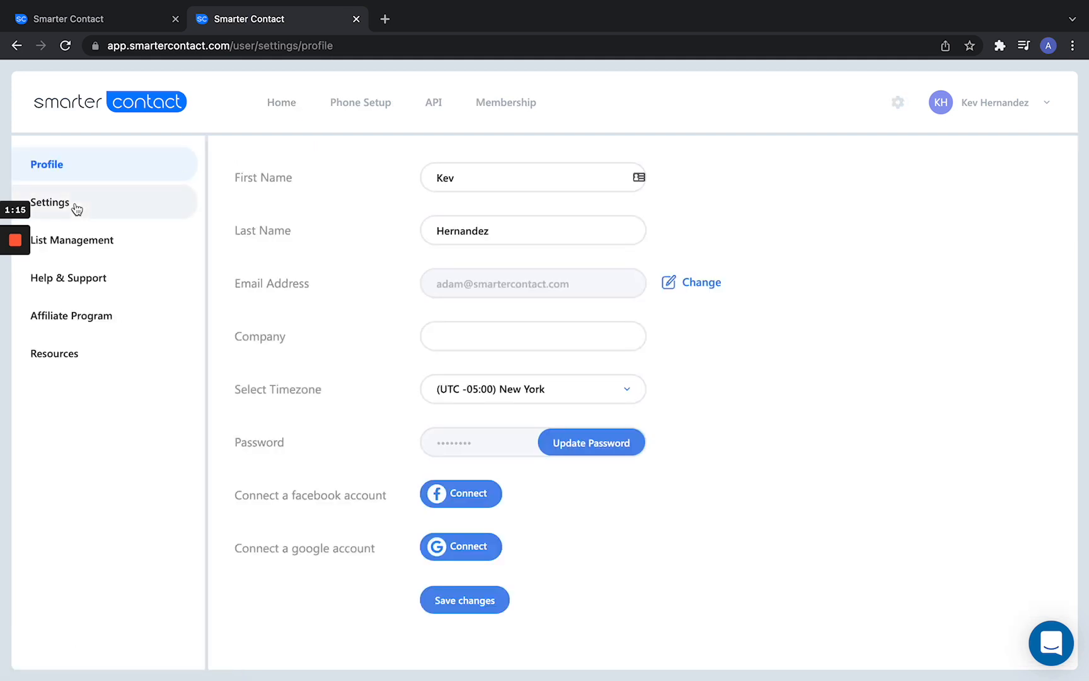
click(50, 202)
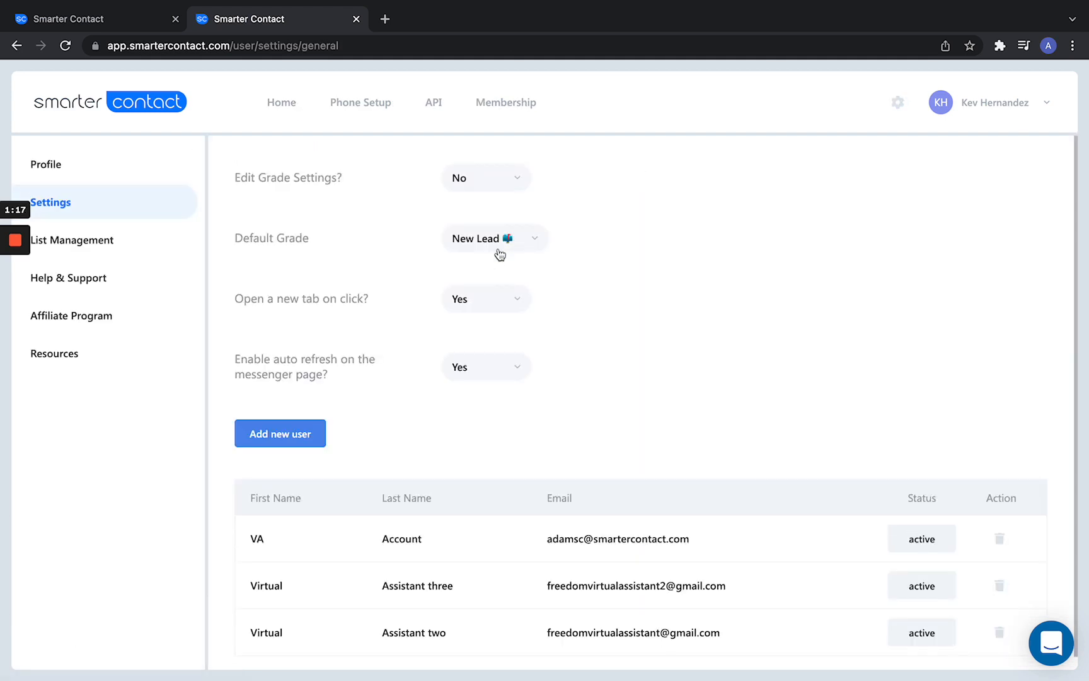
click(494, 239)
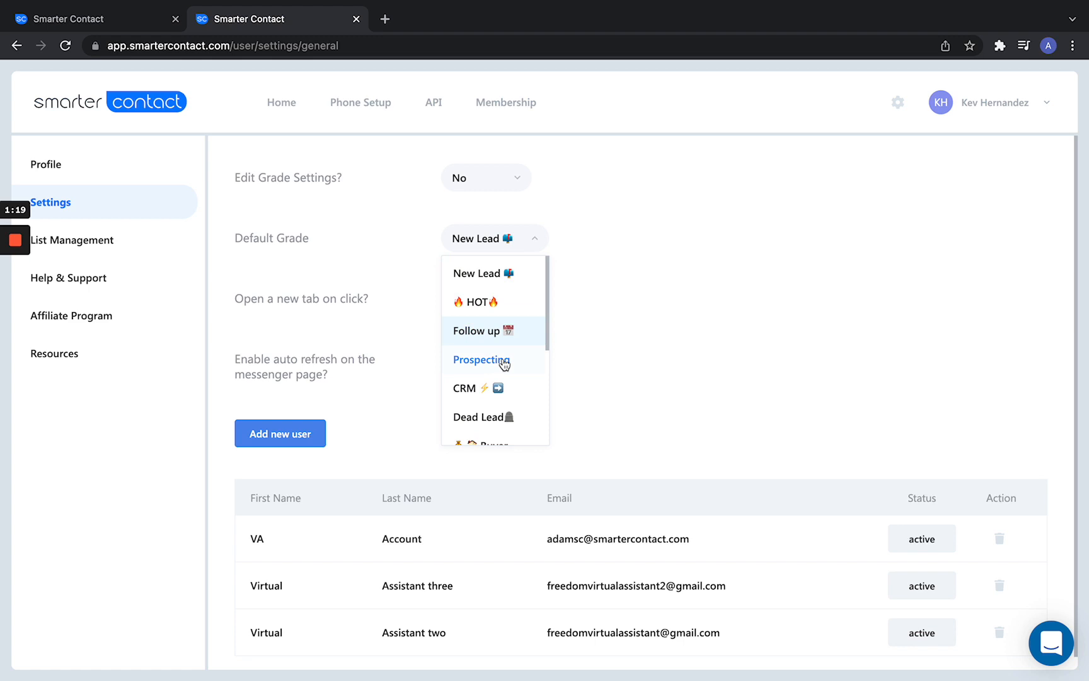
click(485, 177)
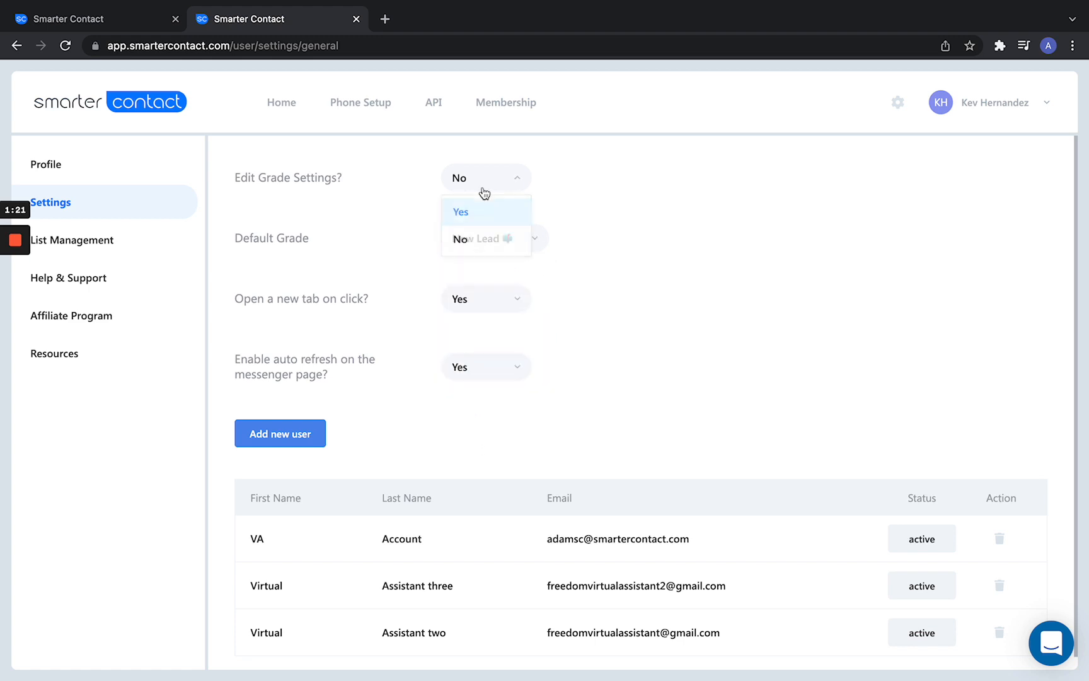
click(461, 211)
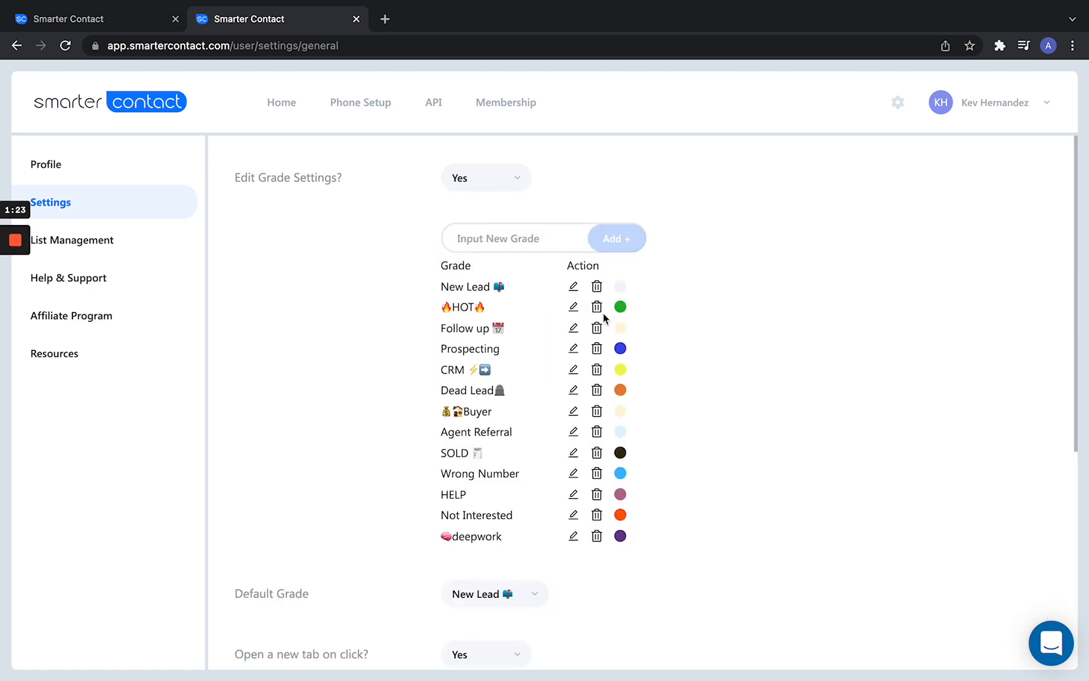
mouse_move(572, 286)
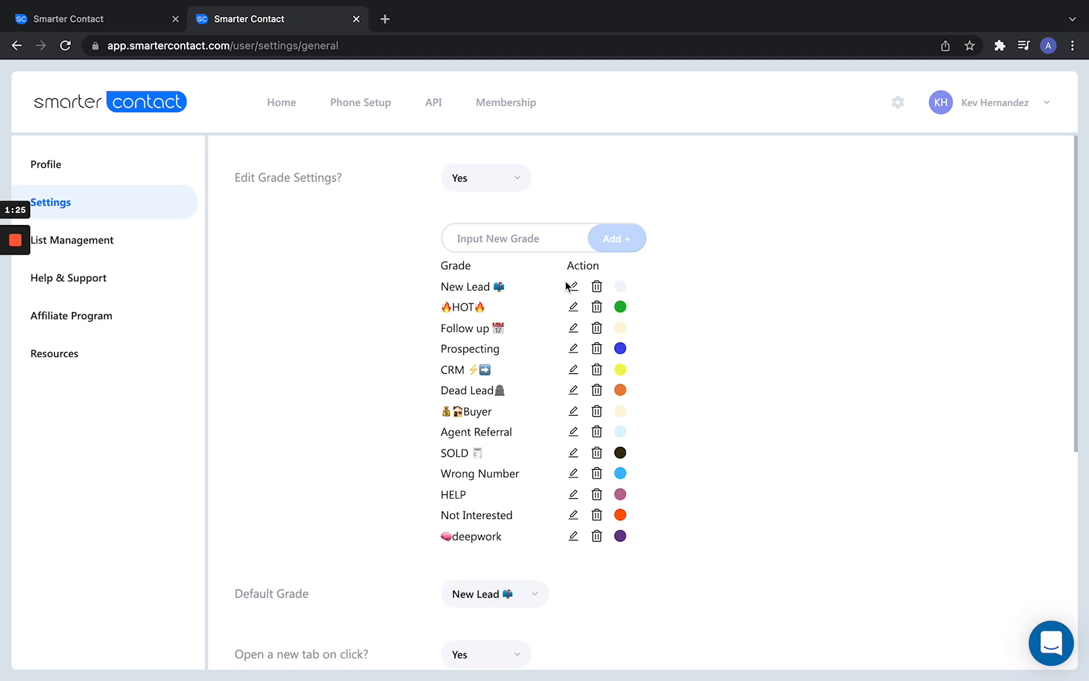
mouse_move(573, 288)
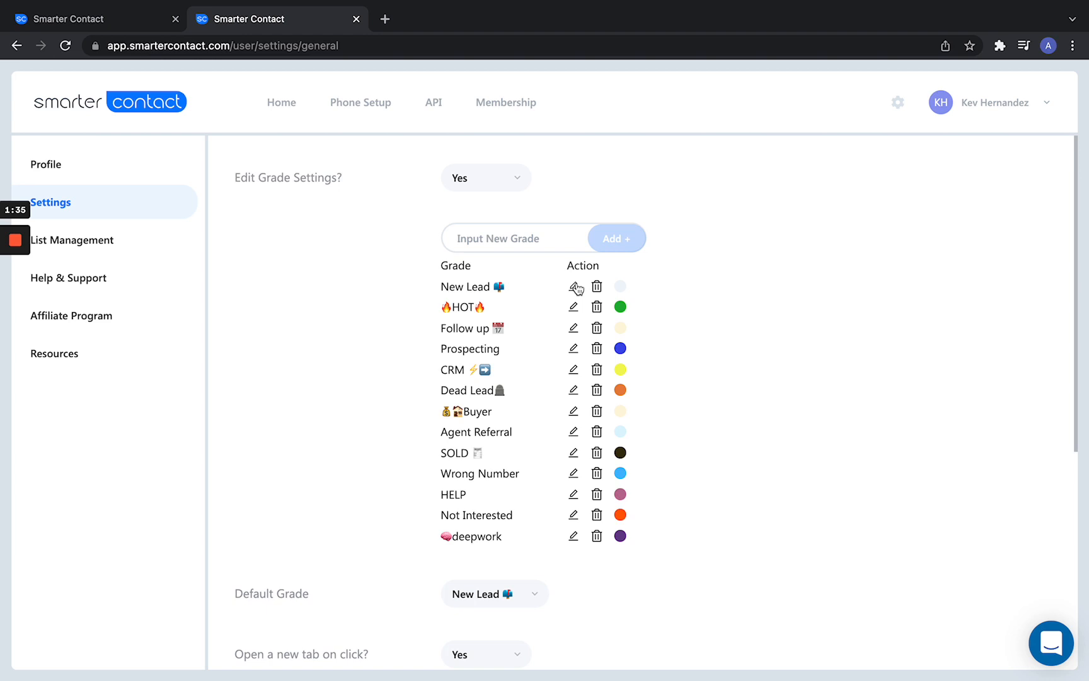
mouse_move(225, 95)
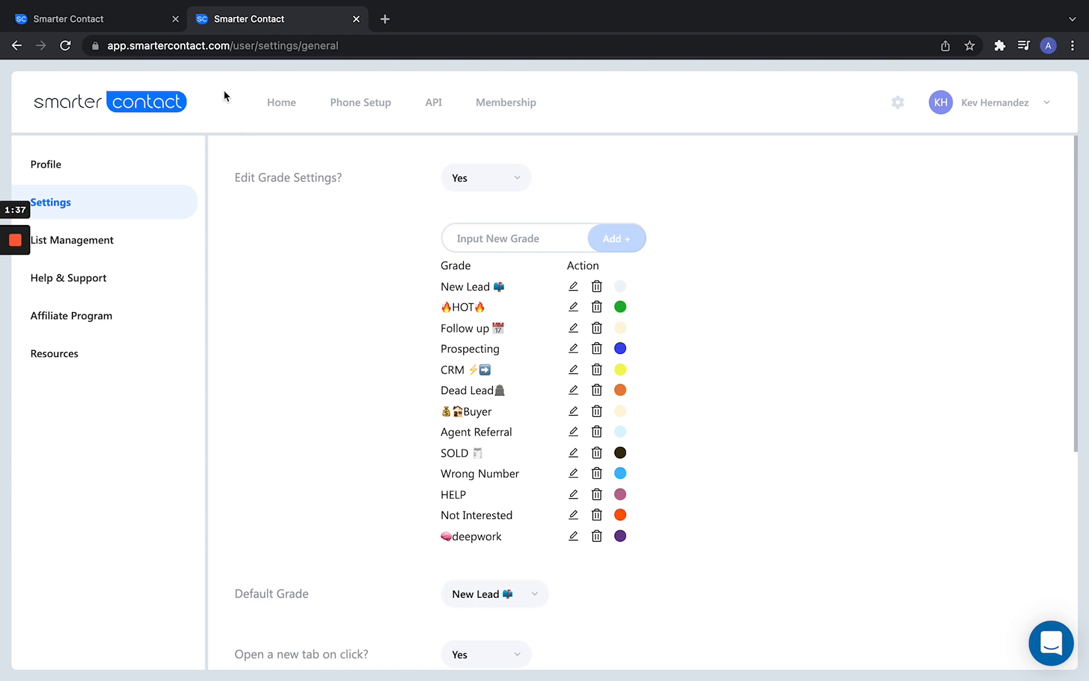
Return to the messenger inbox listing all color-graded conversations.
click(294, 103)
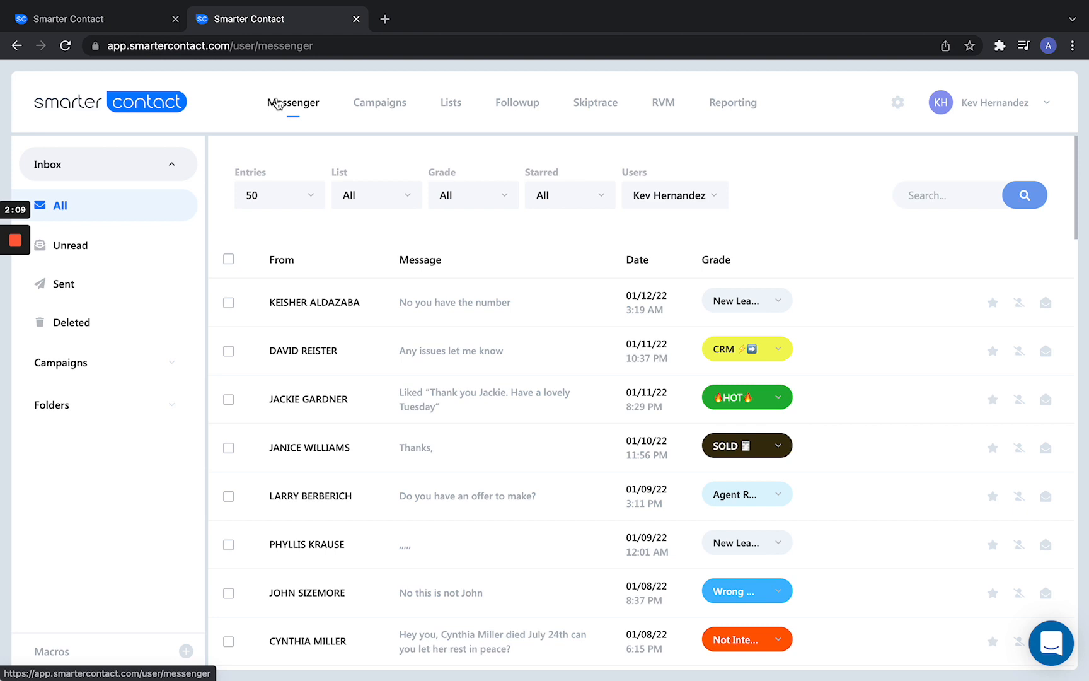
mouse_move(499, 195)
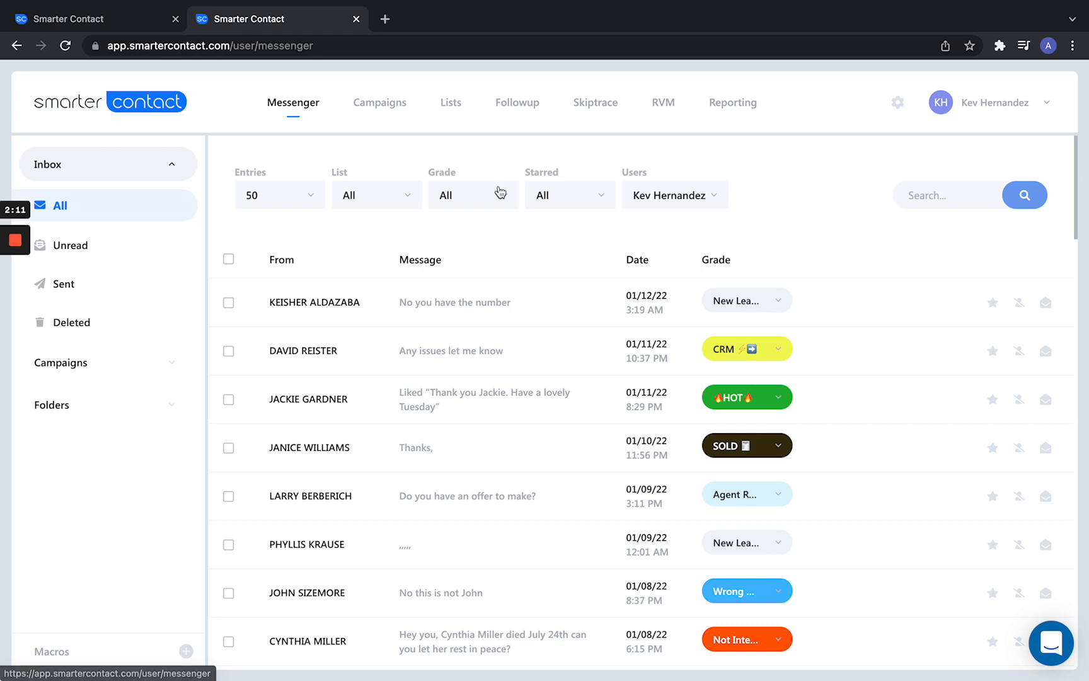
Clear All from the inbox grade filter so only New Lead remains selected.
click(472, 195)
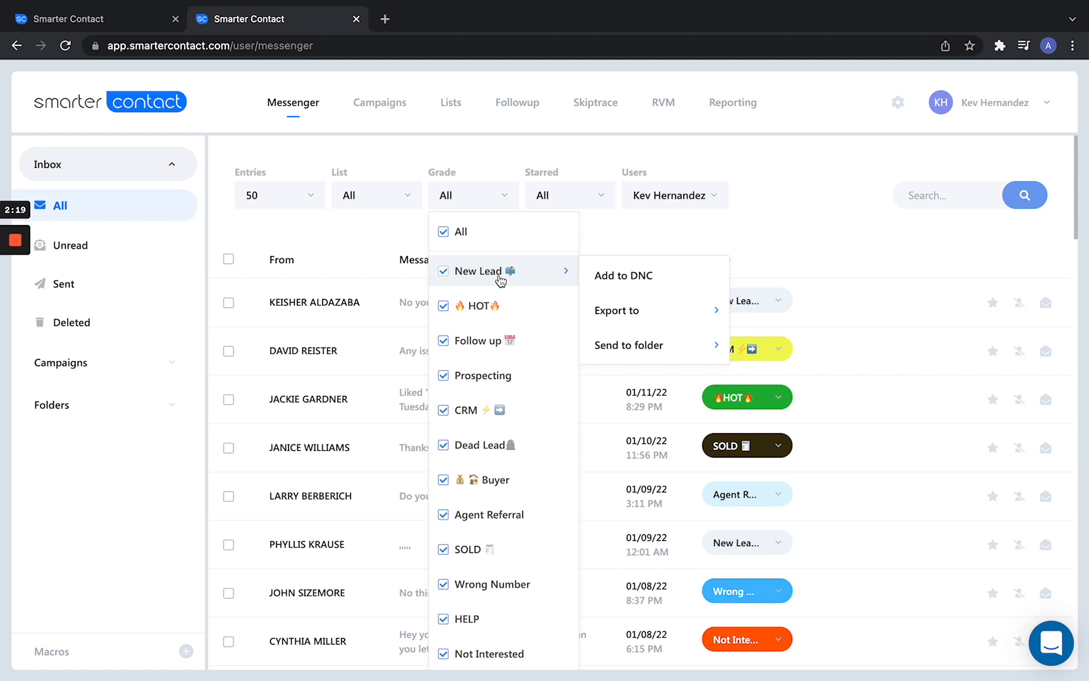
mouse_move(550, 280)
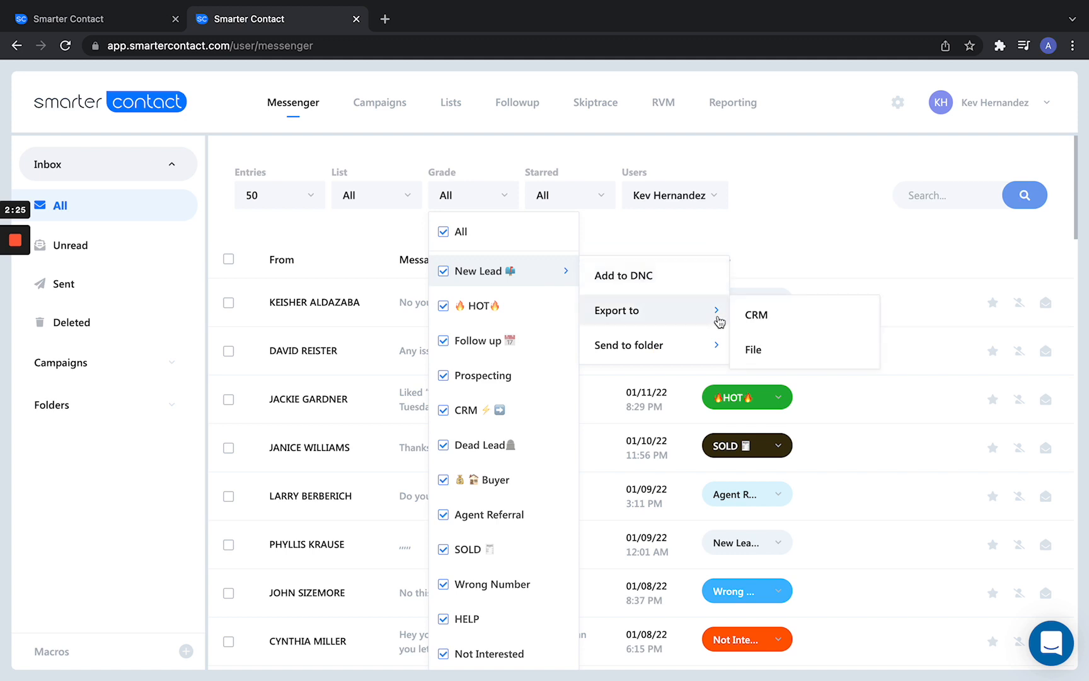
mouse_move(710, 315)
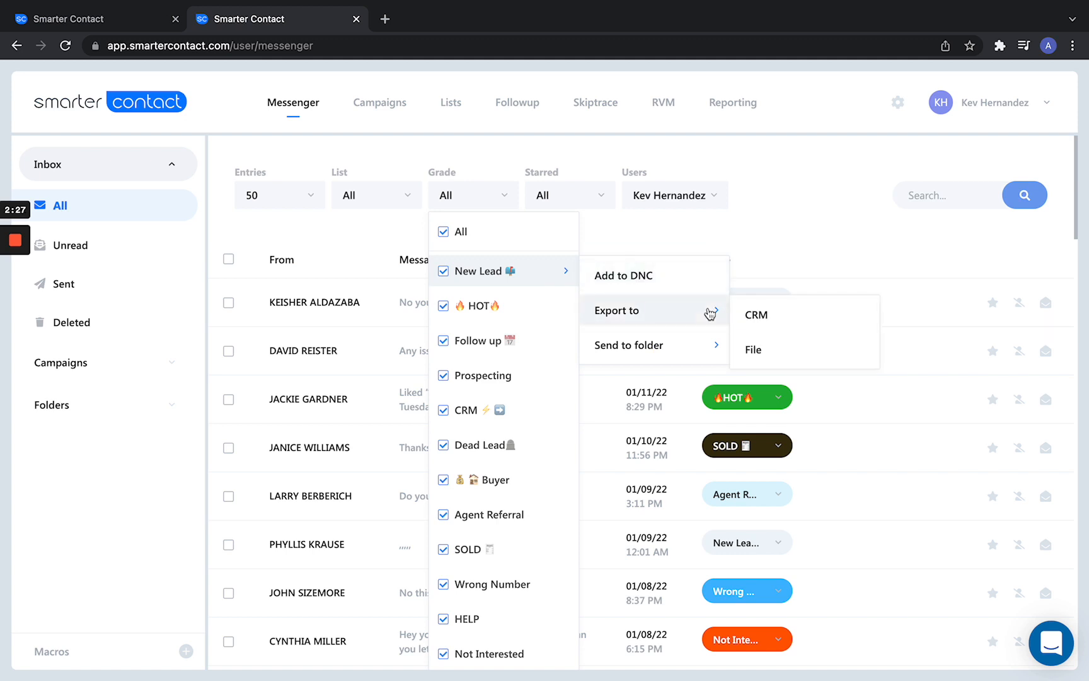
mouse_move(710, 313)
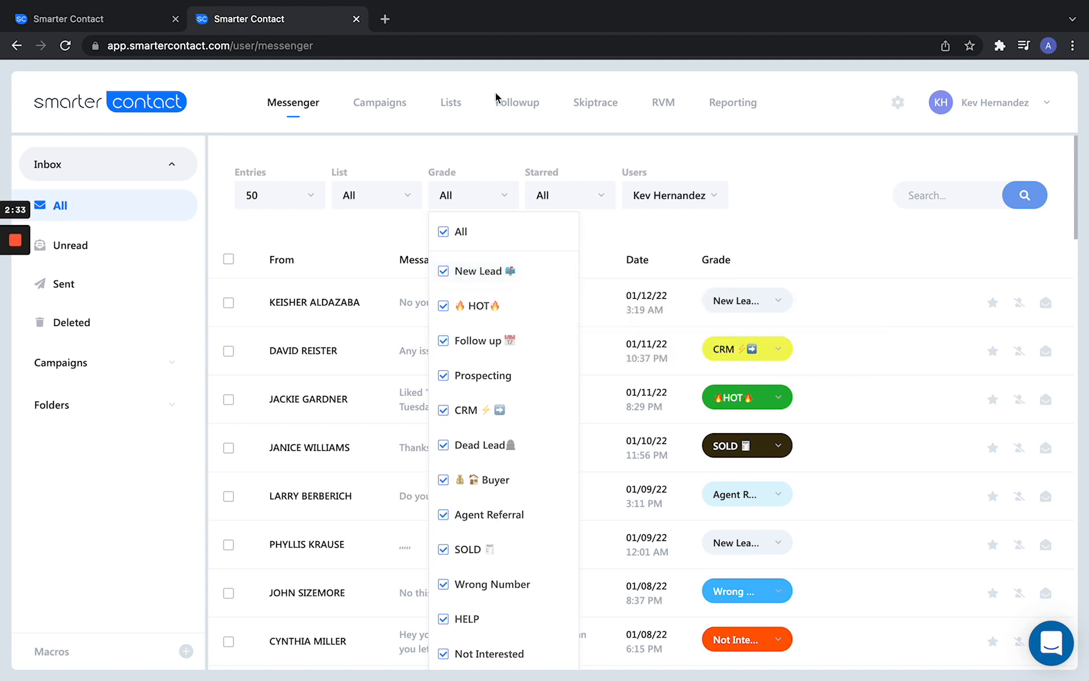
mouse_move(380, 102)
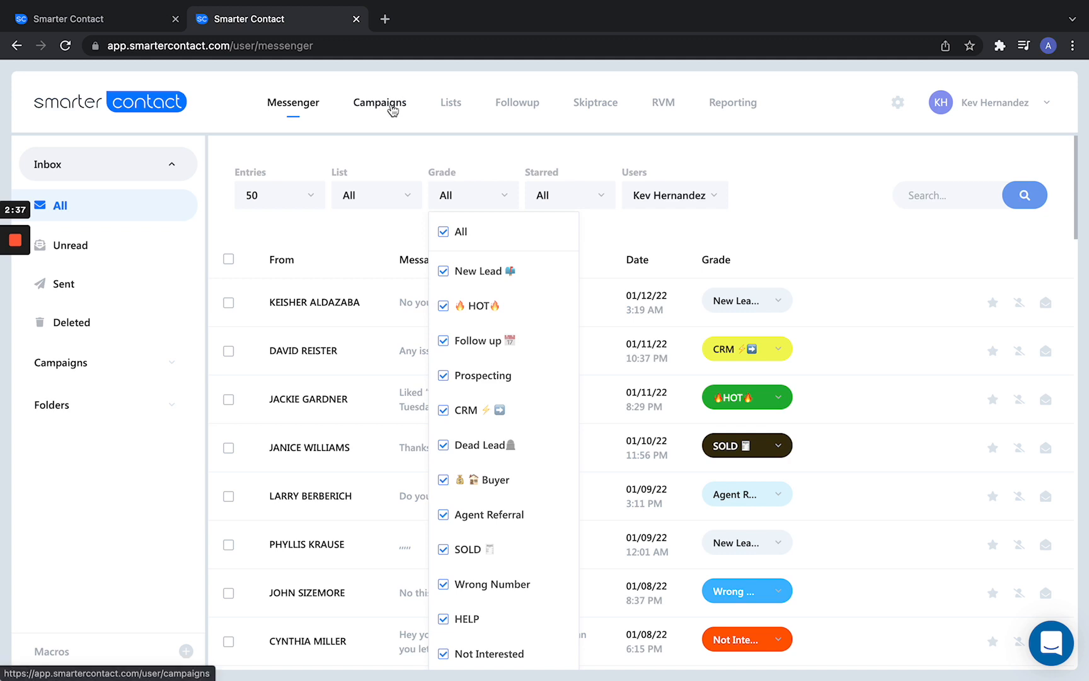
mouse_move(297, 198)
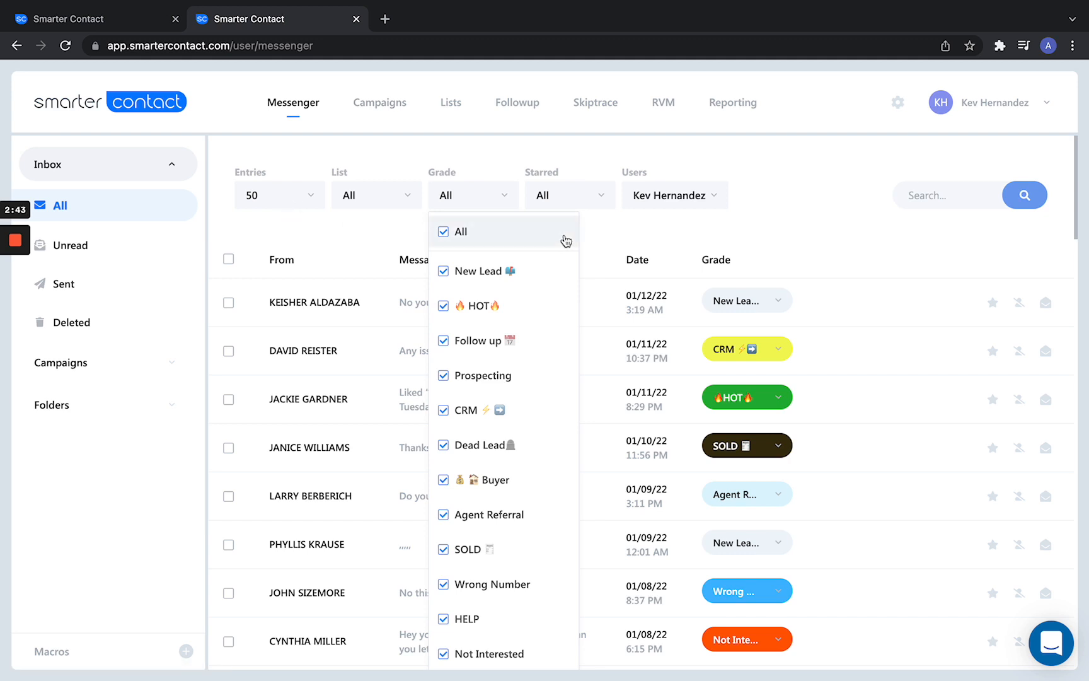
mouse_move(471, 246)
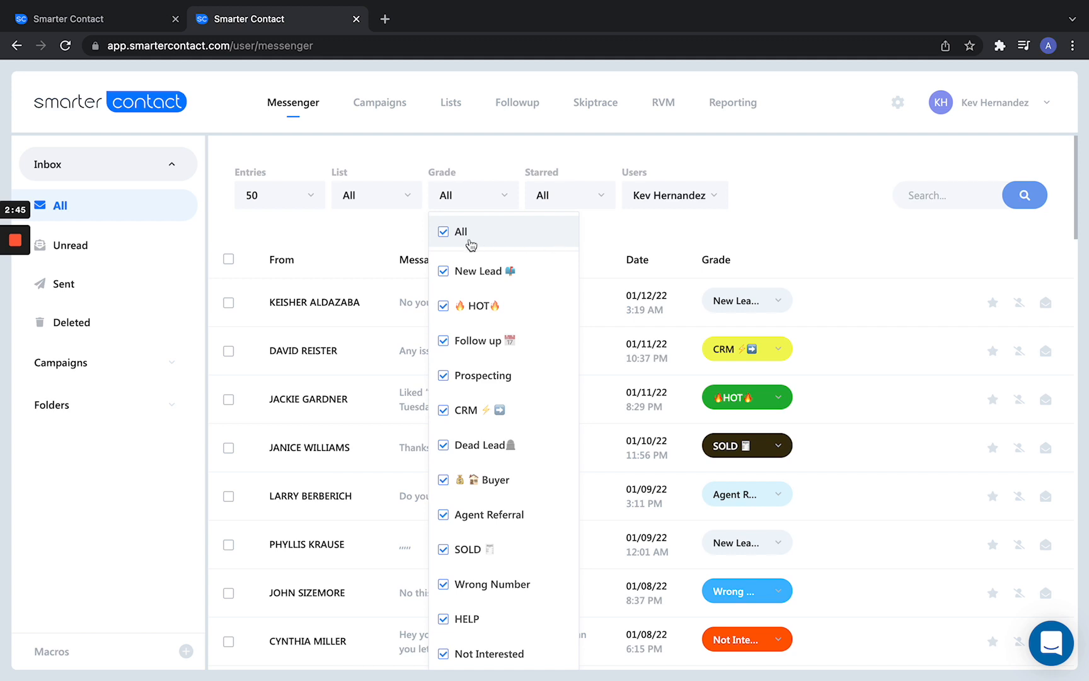
click(443, 231)
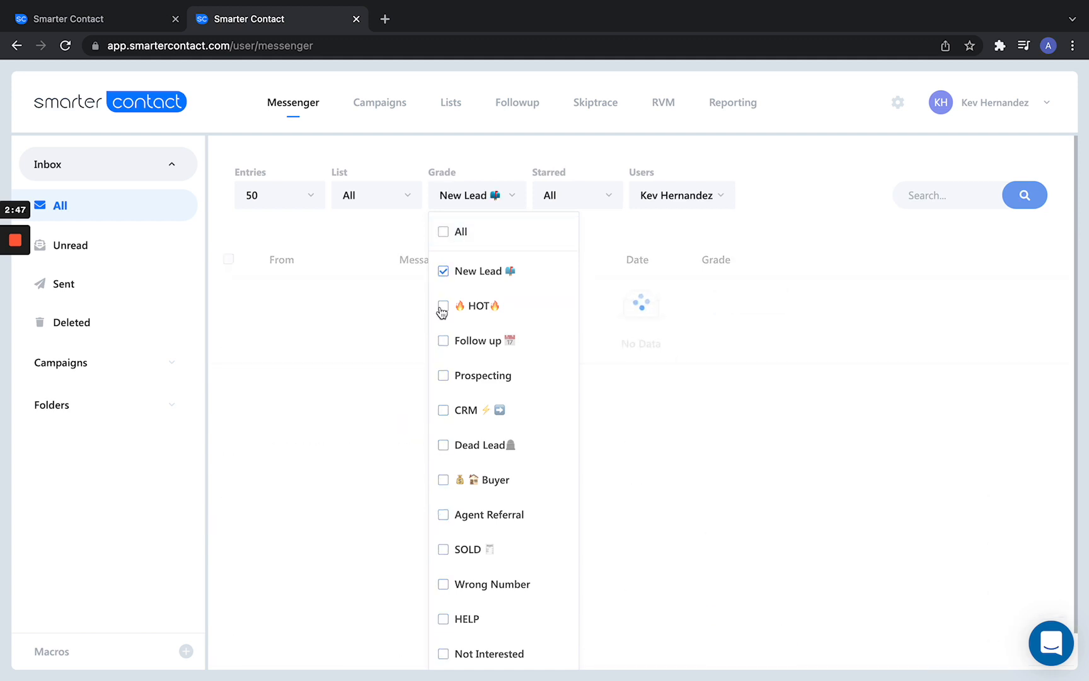
Add HOT to the grade filter and confirm it includes New Lead and HOT.
click(443, 305)
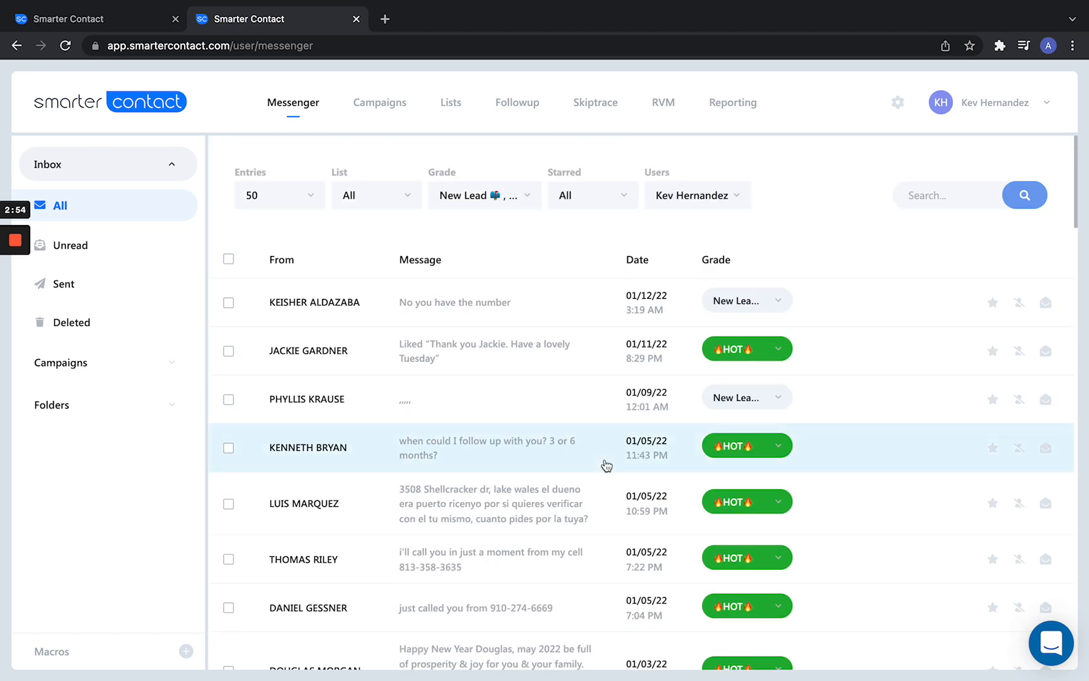
click(485, 195)
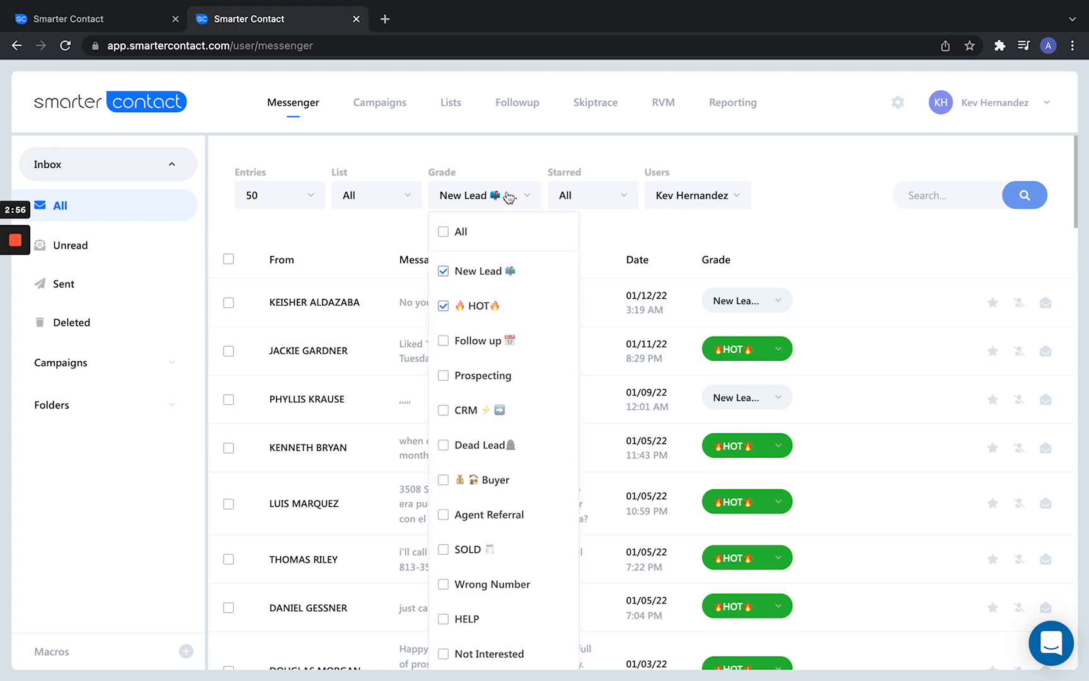
mouse_move(479, 306)
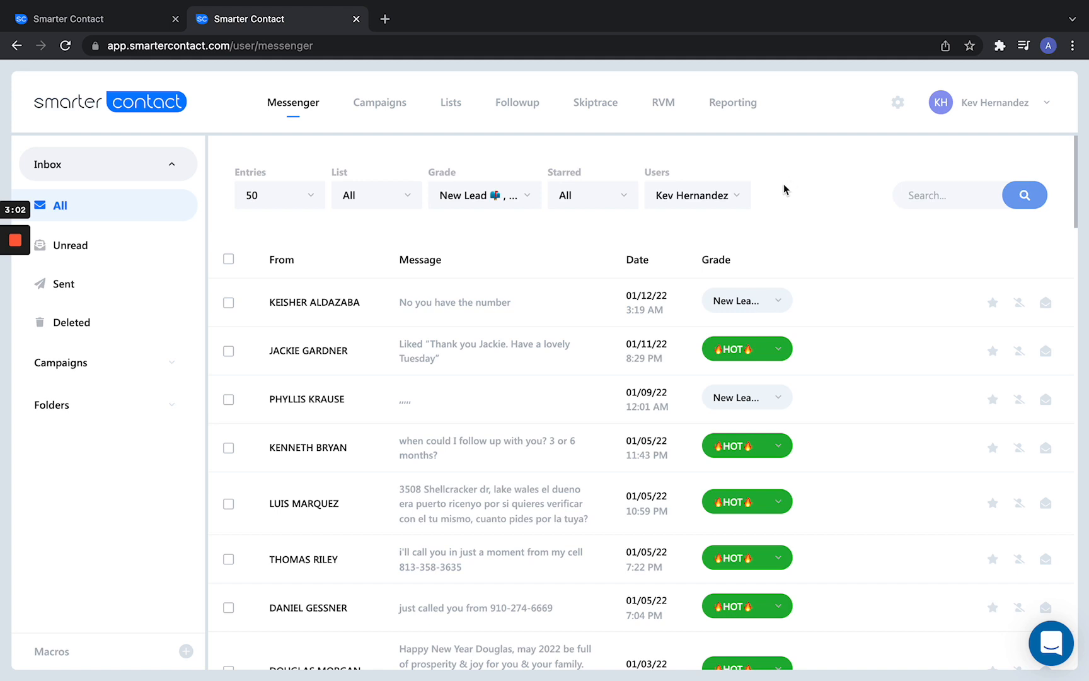
mouse_move(522, 232)
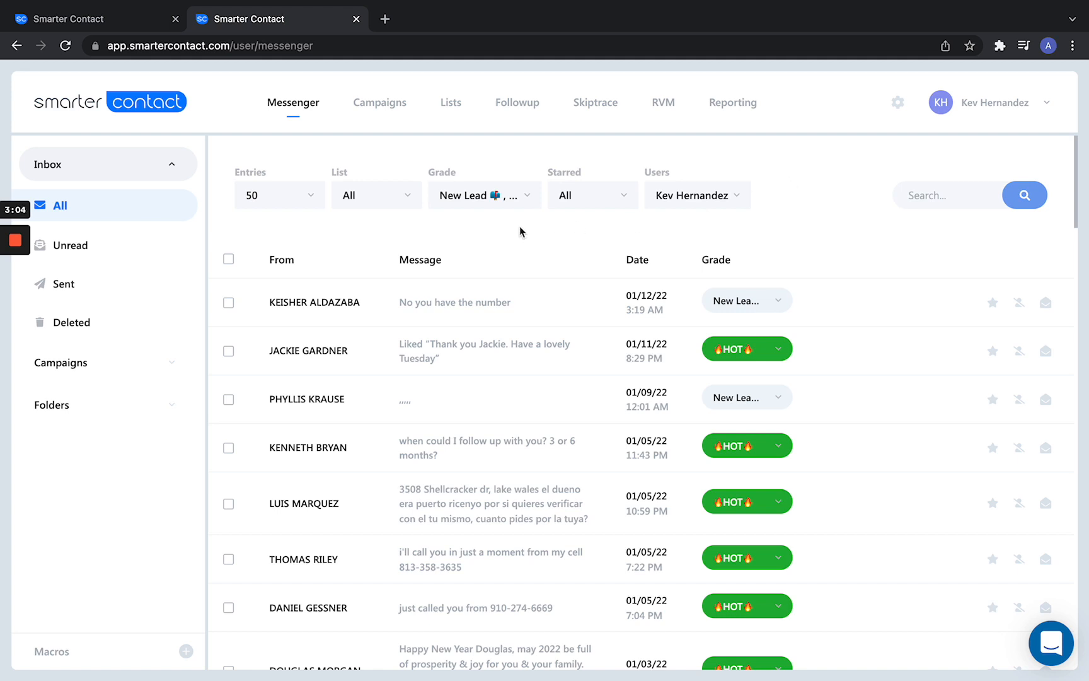